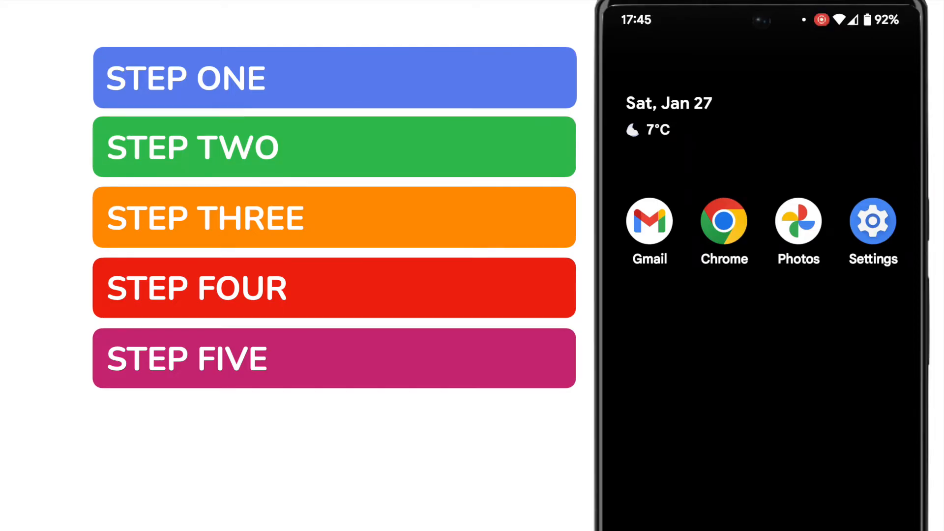
- Reach the Storage page showing 104 GB used of 128 GB total
left_click(334, 76)
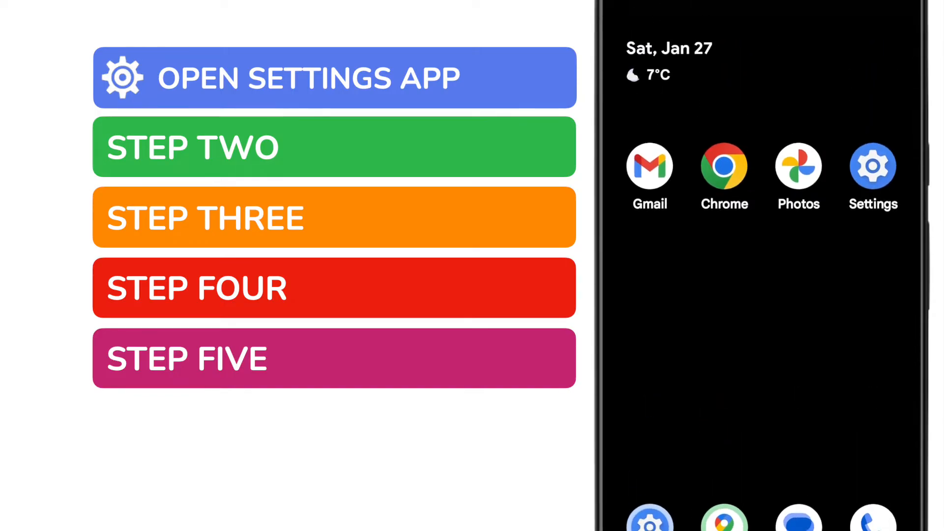
left_click(872, 168)
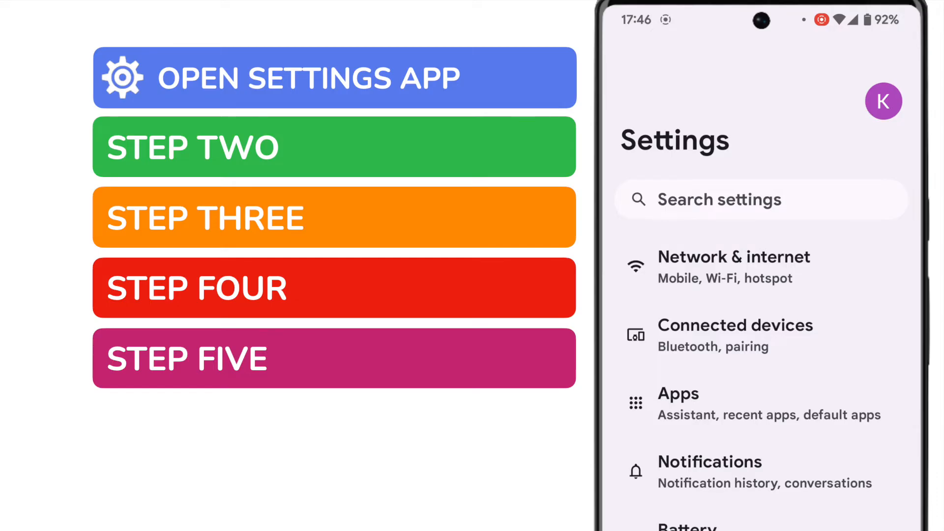
scroll("down", 3)
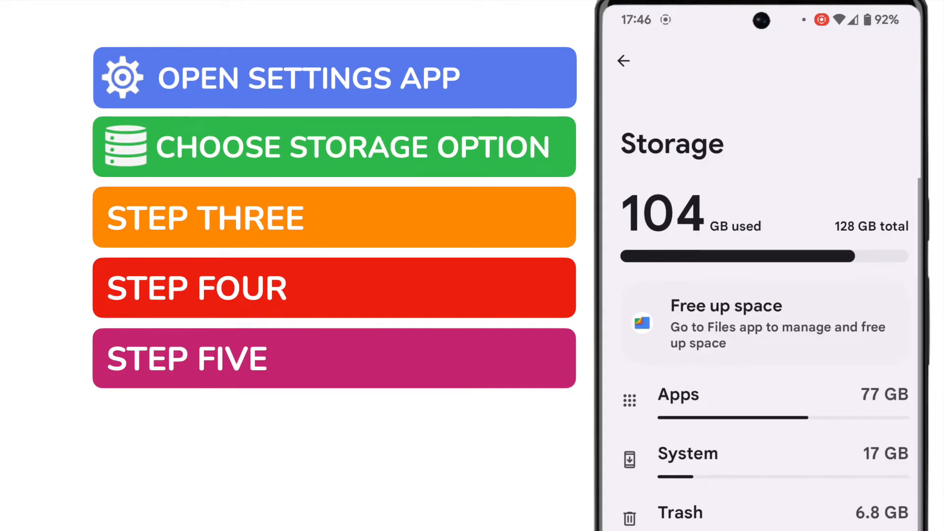
scroll("down", 3)
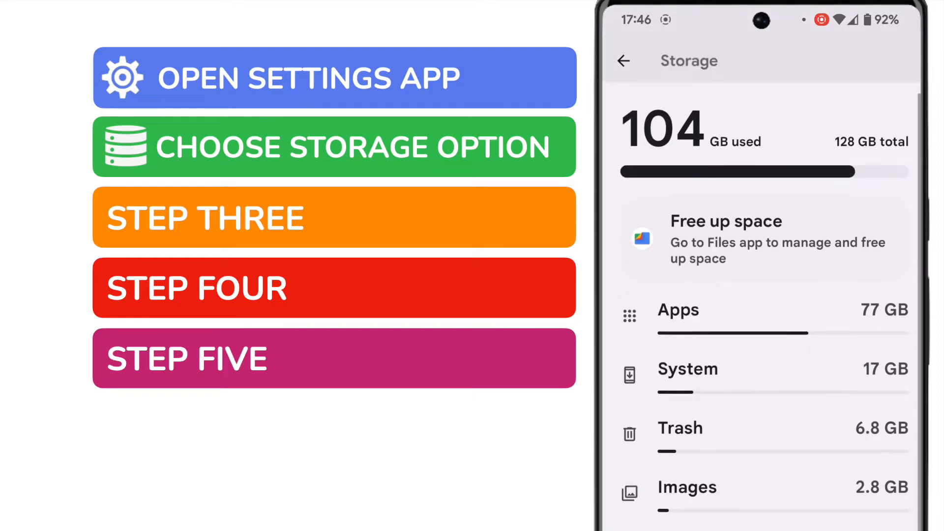
scroll("down", 3)
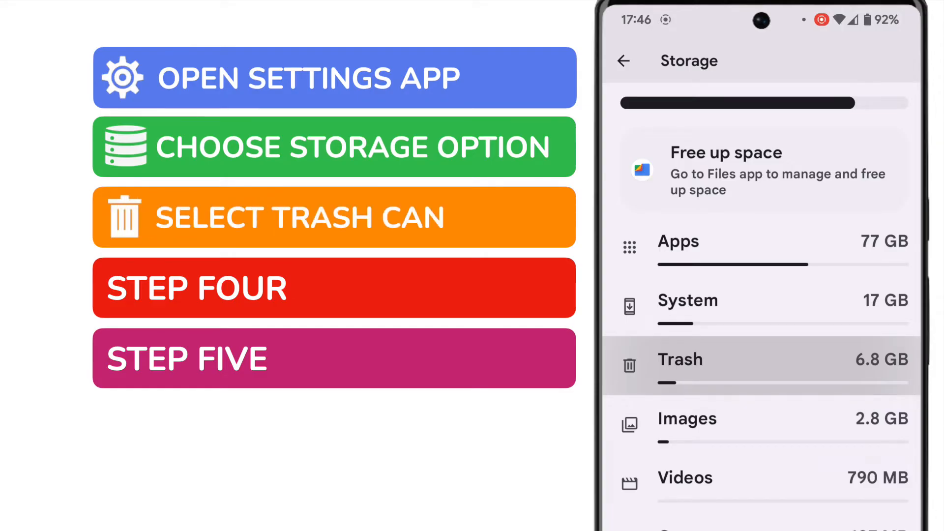
- Select all items in the Files by Google Trash list
left_click(680, 360)
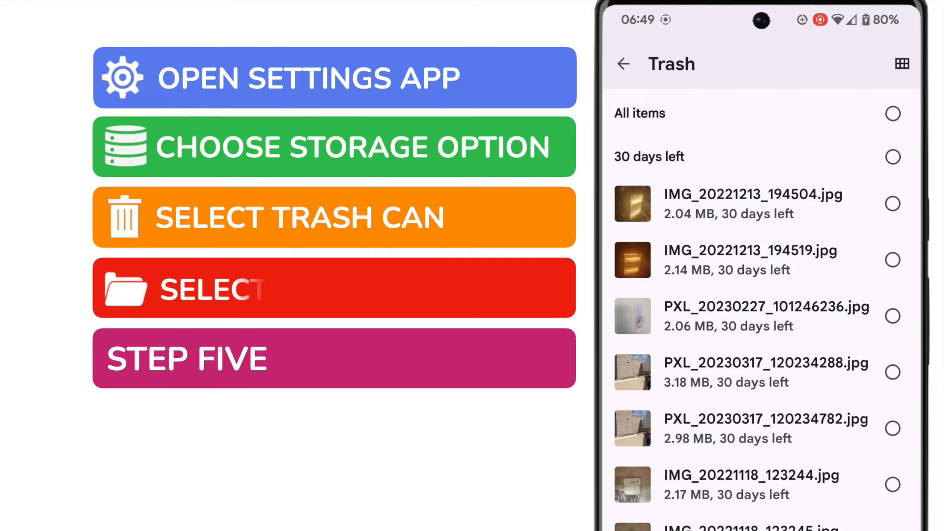
left_click(893, 113)
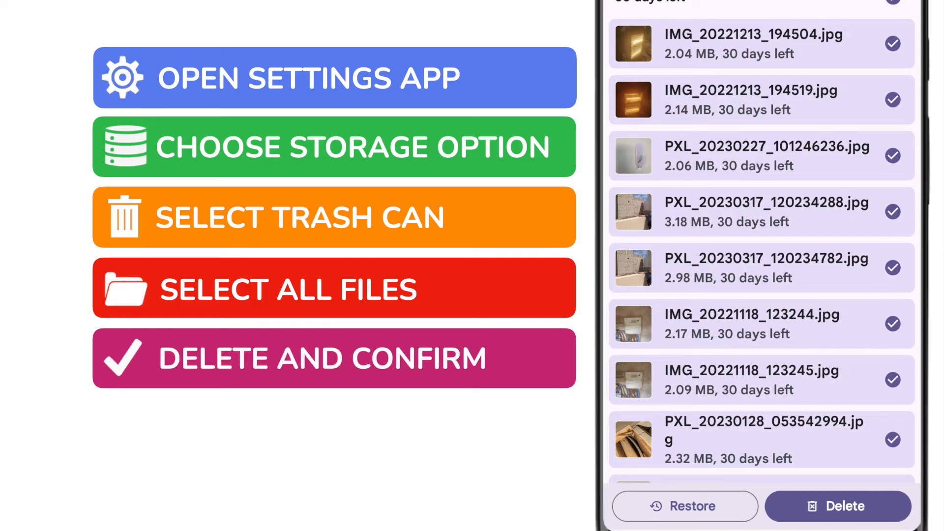
- Start deleting the 91 selected trash files, raising the confirmation prompt
left_click(837, 505)
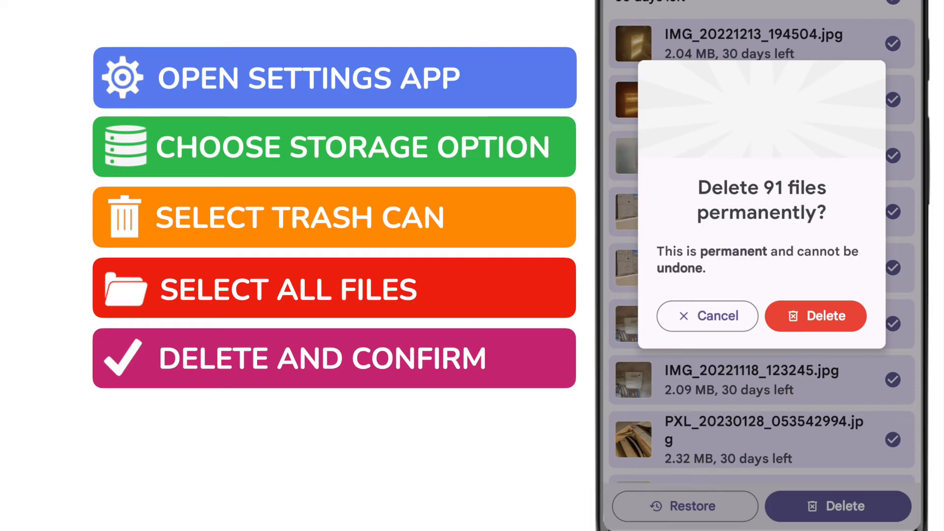
- Confirm permanent deletion of the 91 files and dismiss the 6.8 GB freed summary
left_click(814, 315)
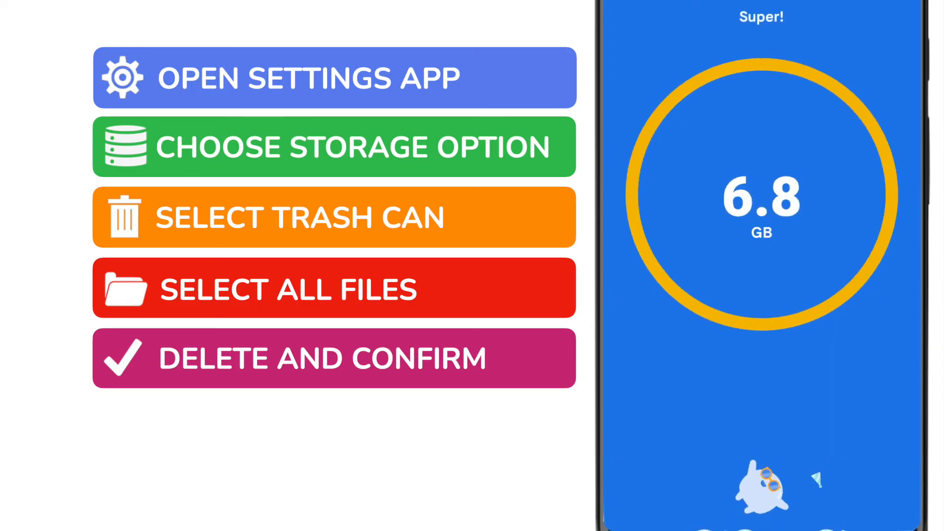
left_click(334, 358)
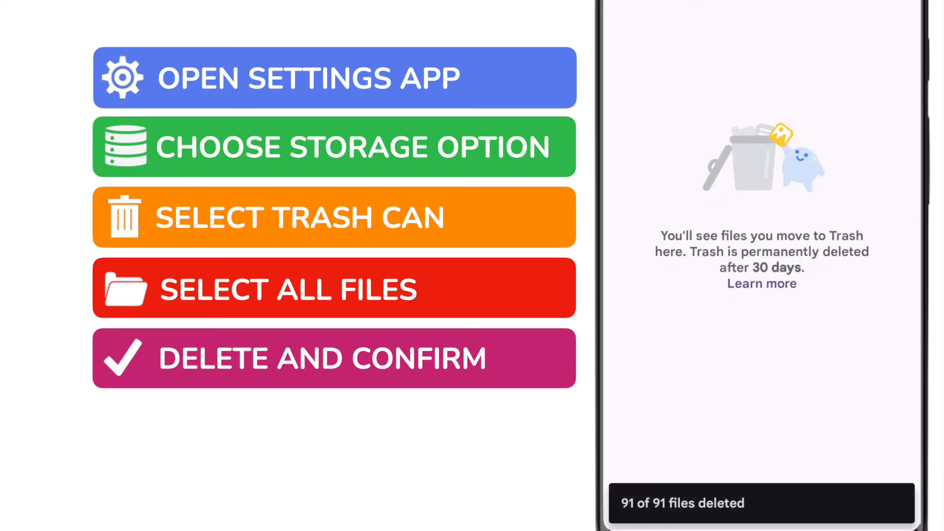